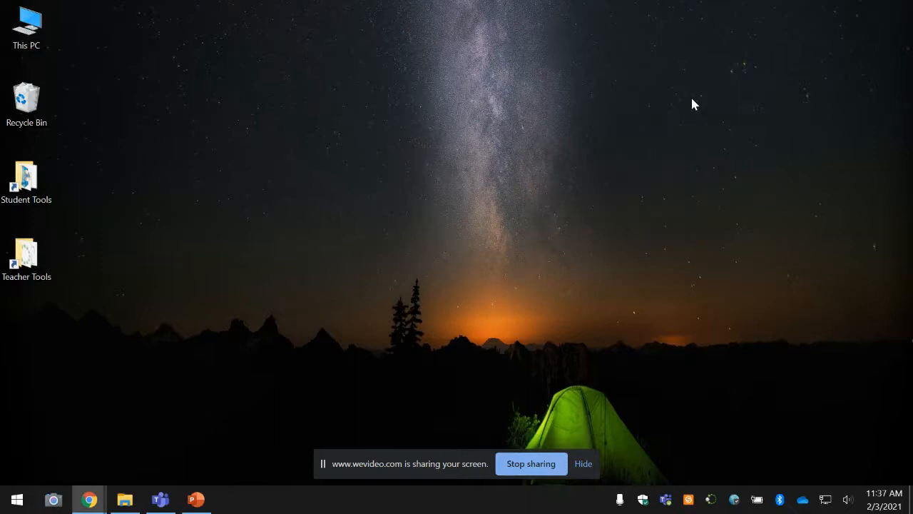
mouse_move(690, 103)
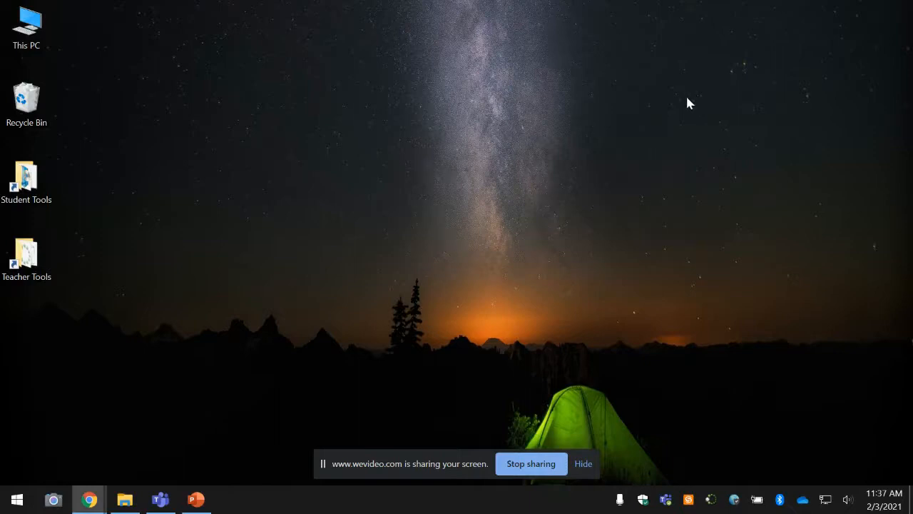
mouse_move(17, 498)
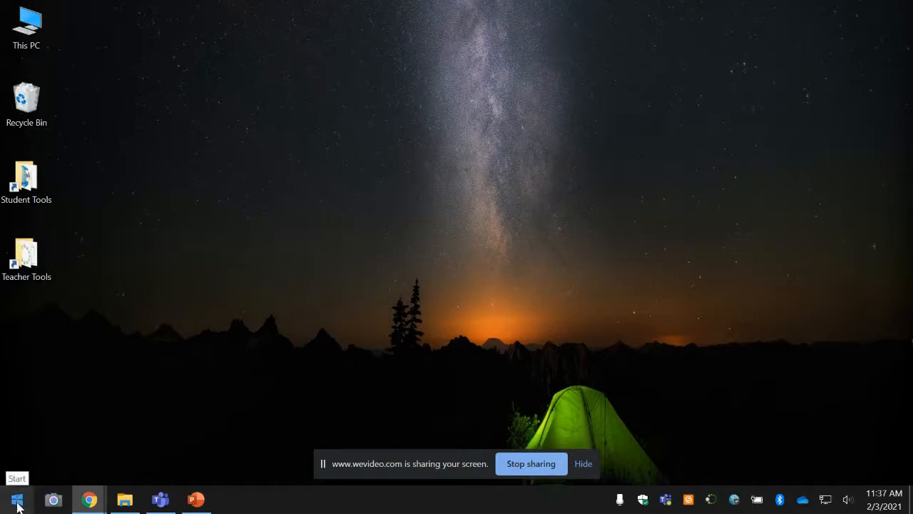
Step: Search the Start menu for "so" to find Software Center
left_click(17, 499)
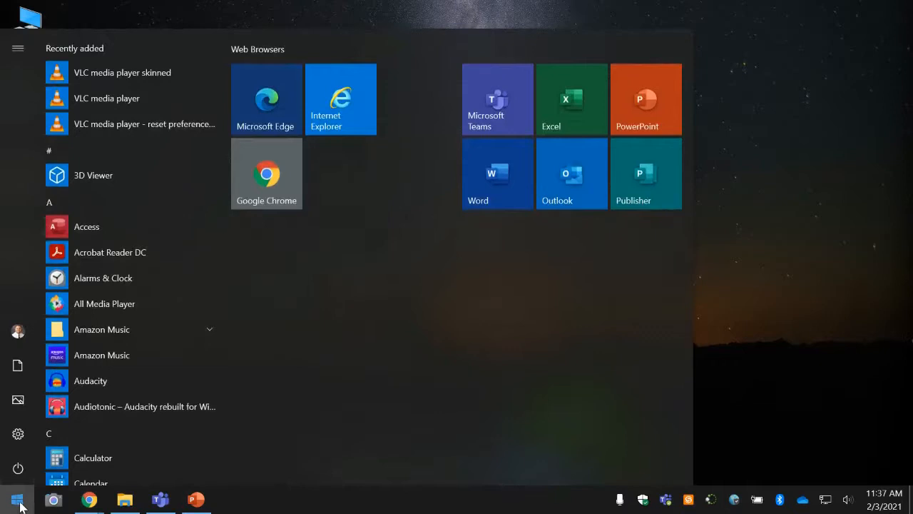
type("so")
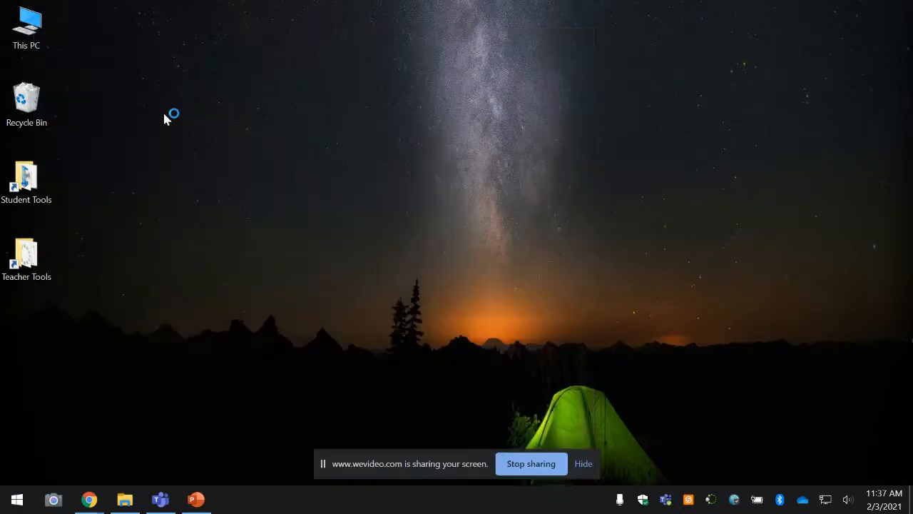
Step: Open Software Center's Applications catalog to reach Astronomy Software - NAAP Labs
left_click(232, 499)
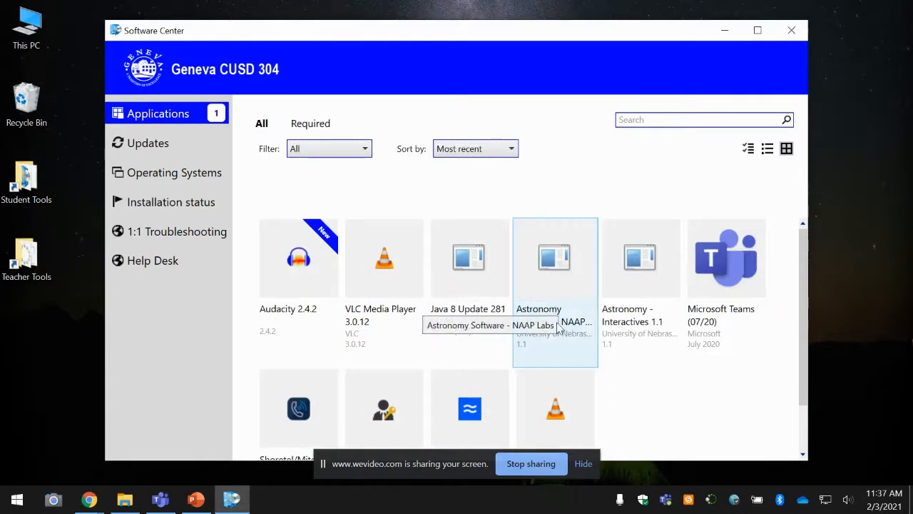
mouse_move(577, 327)
type("naap")
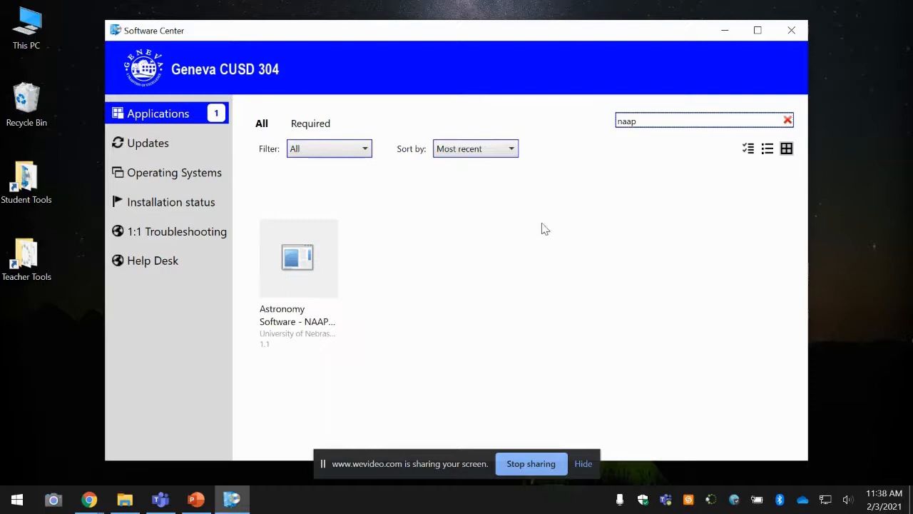
mouse_move(298, 285)
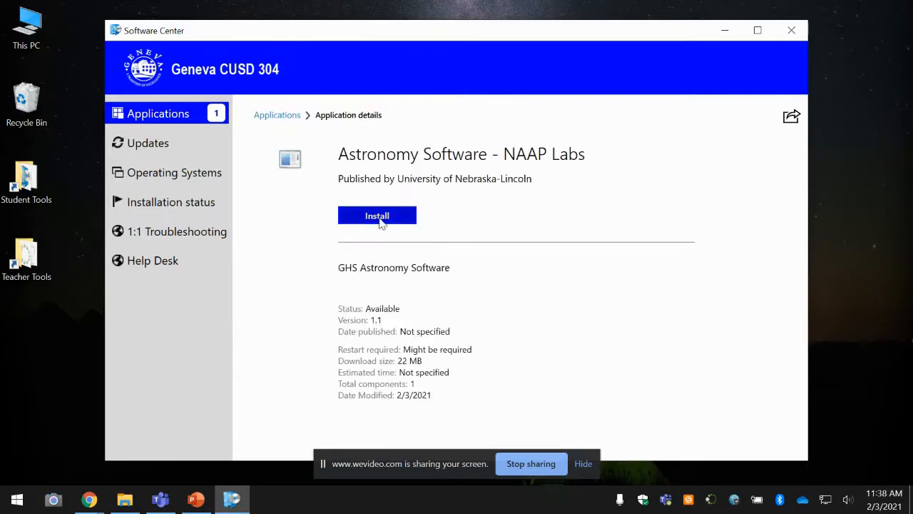
Step: Install Astronomy Software - NAAP Labs from its Software Center page
left_click(377, 215)
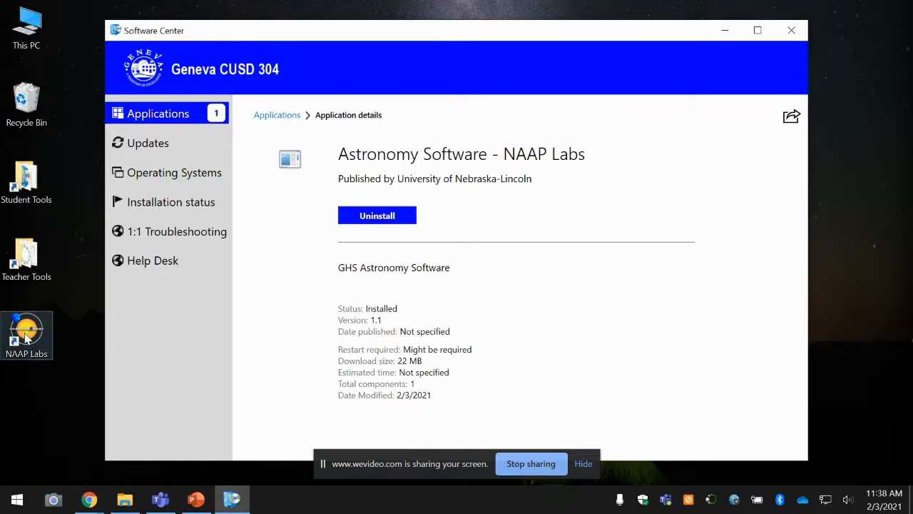
Step: Launch NAAP Labs from its desktop shortcut and maximize its window
double_click(26, 335)
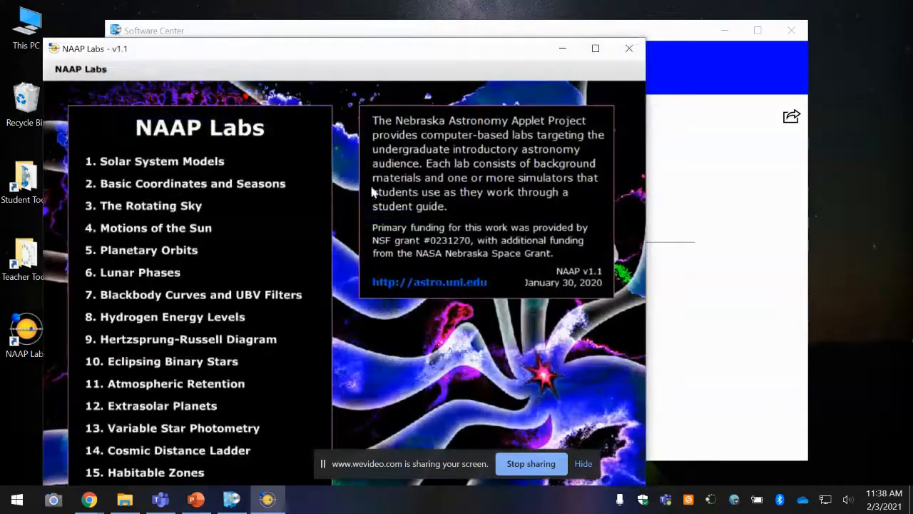
left_click(594, 48)
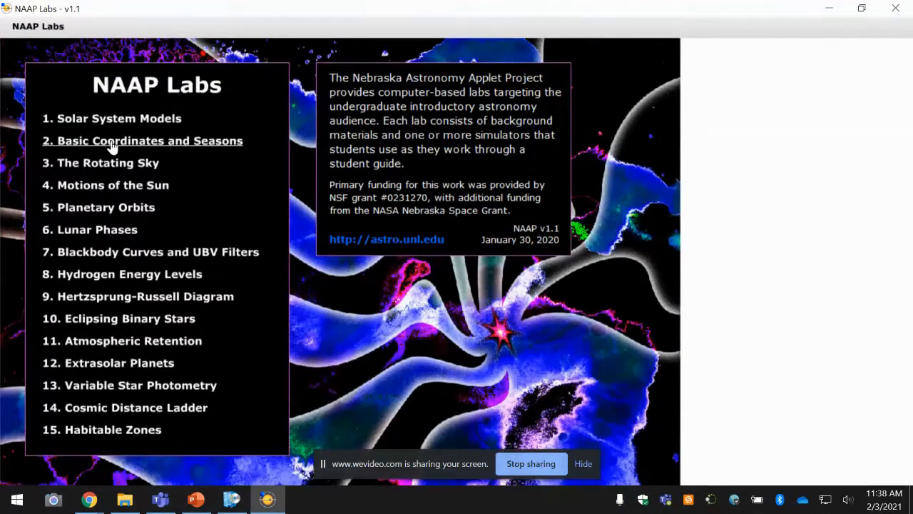
mouse_move(142, 415)
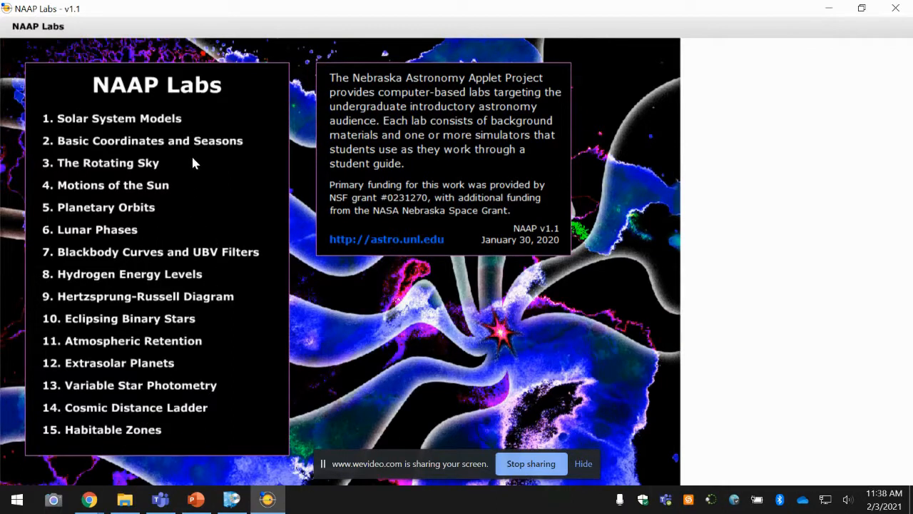
mouse_move(142, 141)
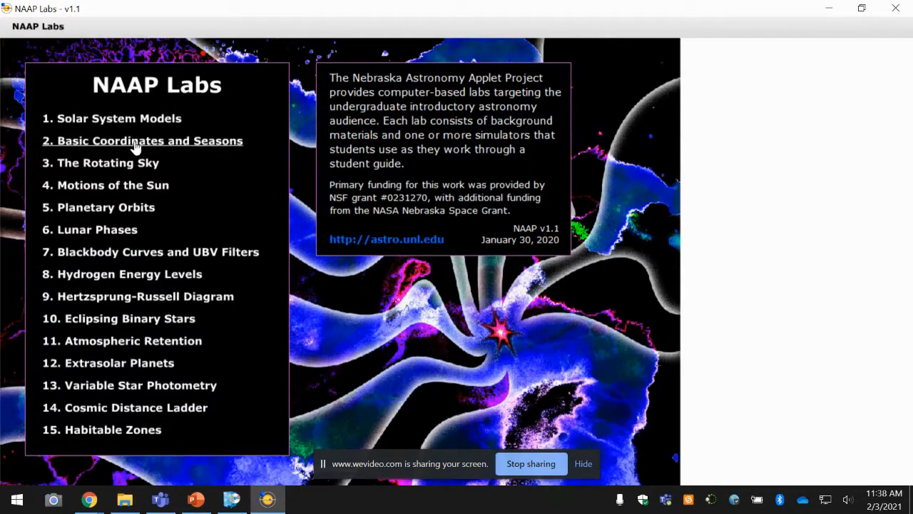
mouse_move(276, 114)
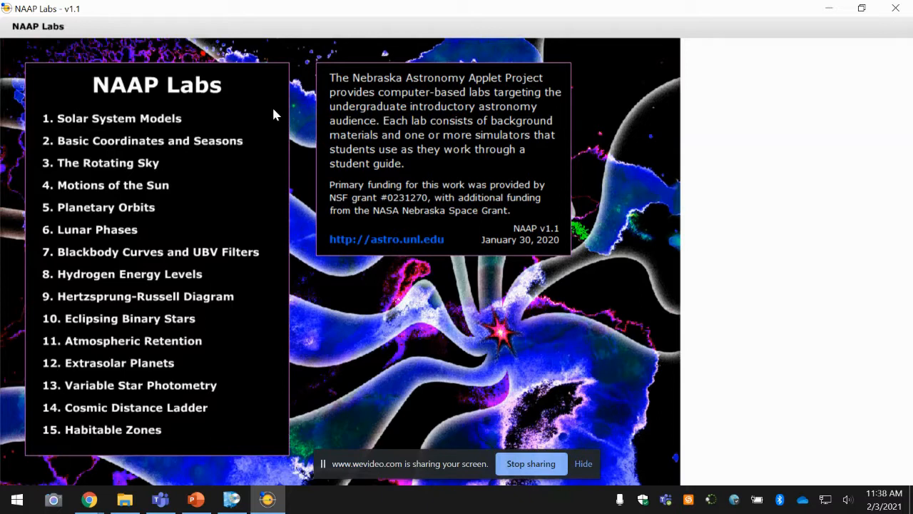